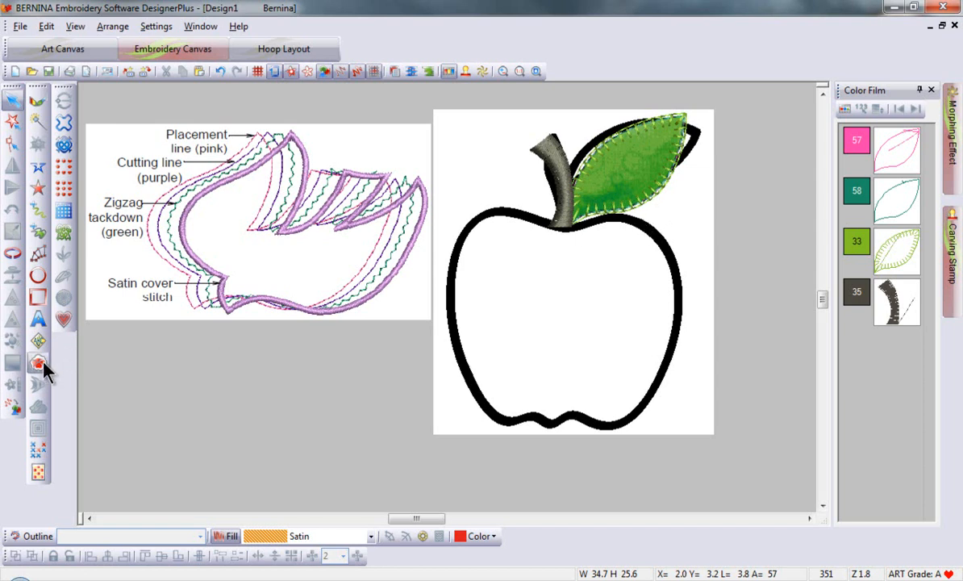
pyautogui.moveTo(39, 363)
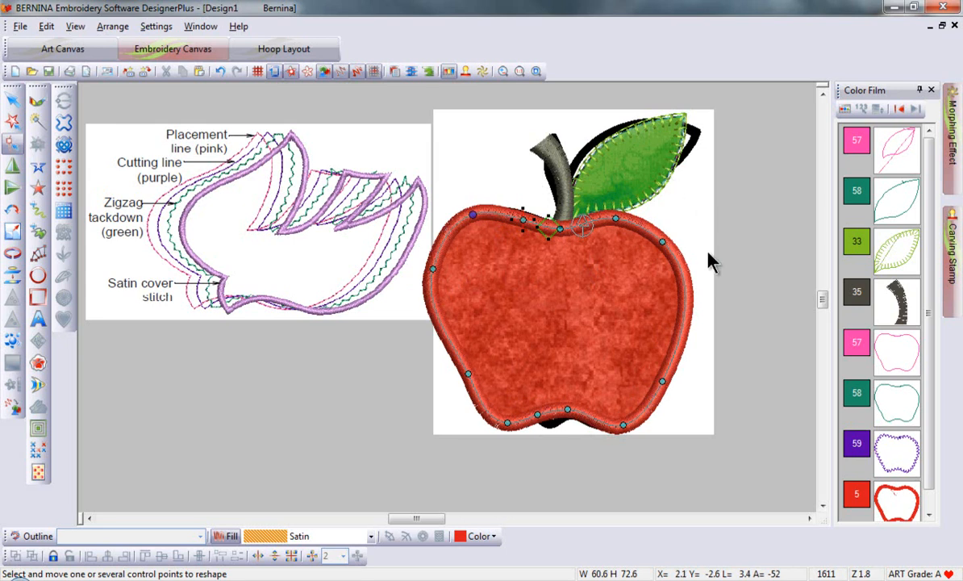
pyautogui.moveTo(480, 401)
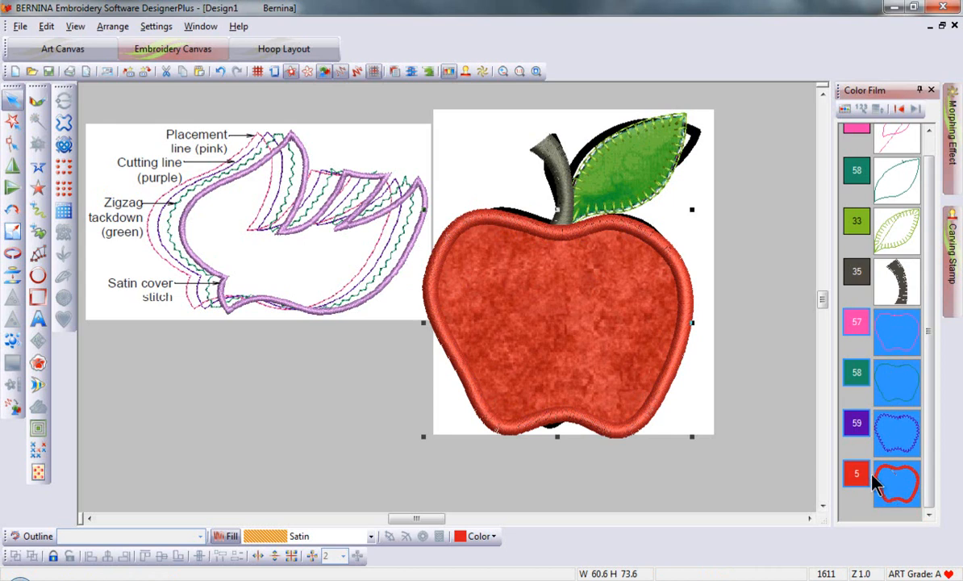
pyautogui.moveTo(907, 337)
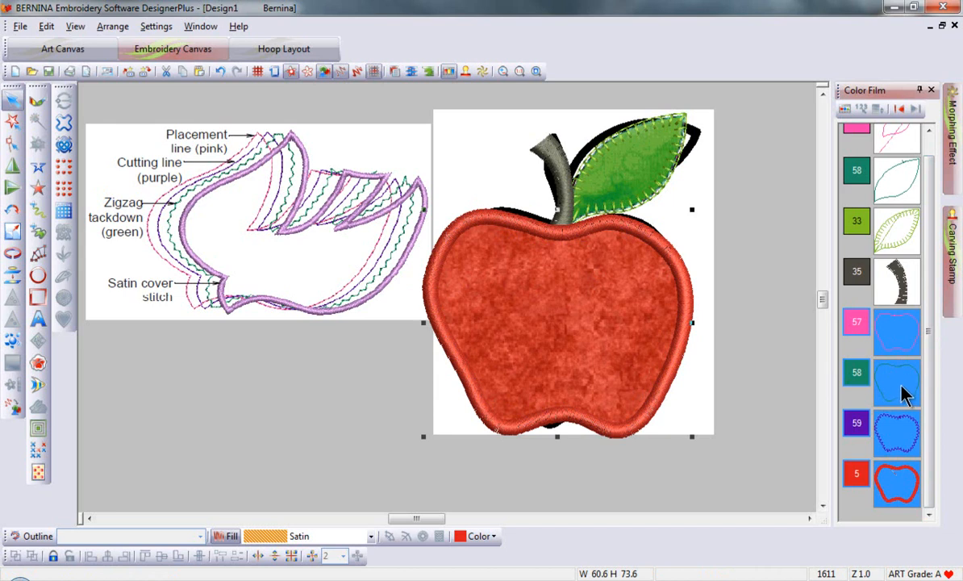
pyautogui.moveTo(901, 449)
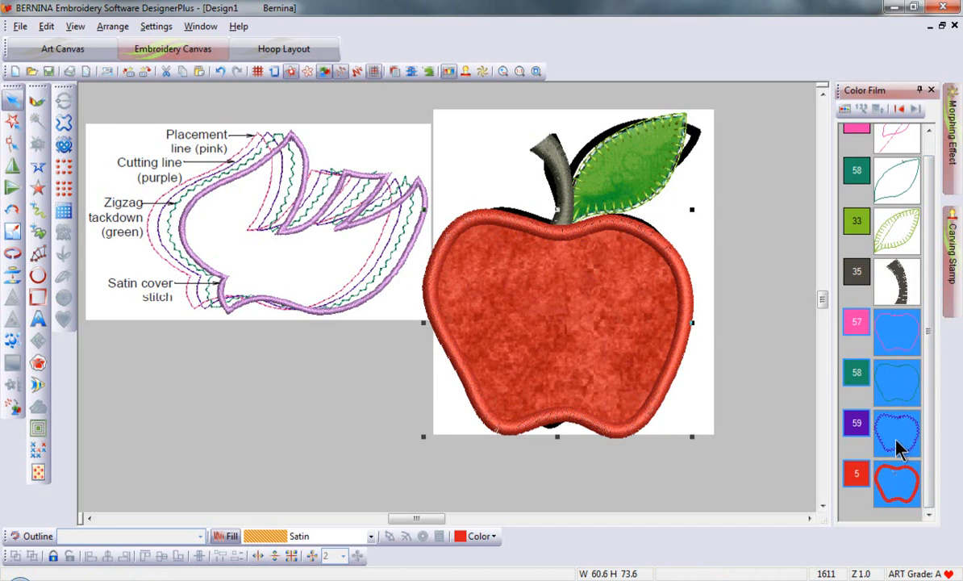
pyautogui.moveTo(902, 491)
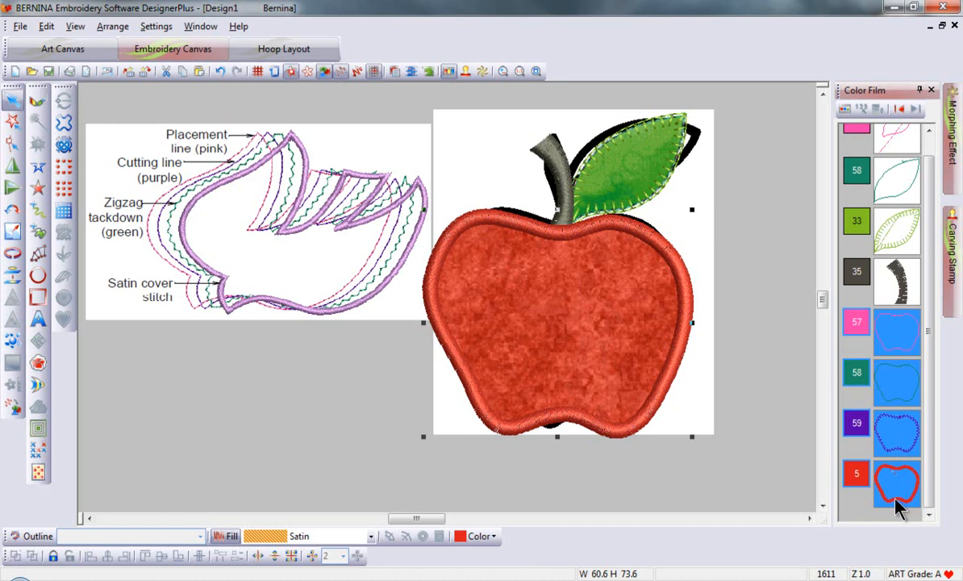
pyautogui.moveTo(919, 339)
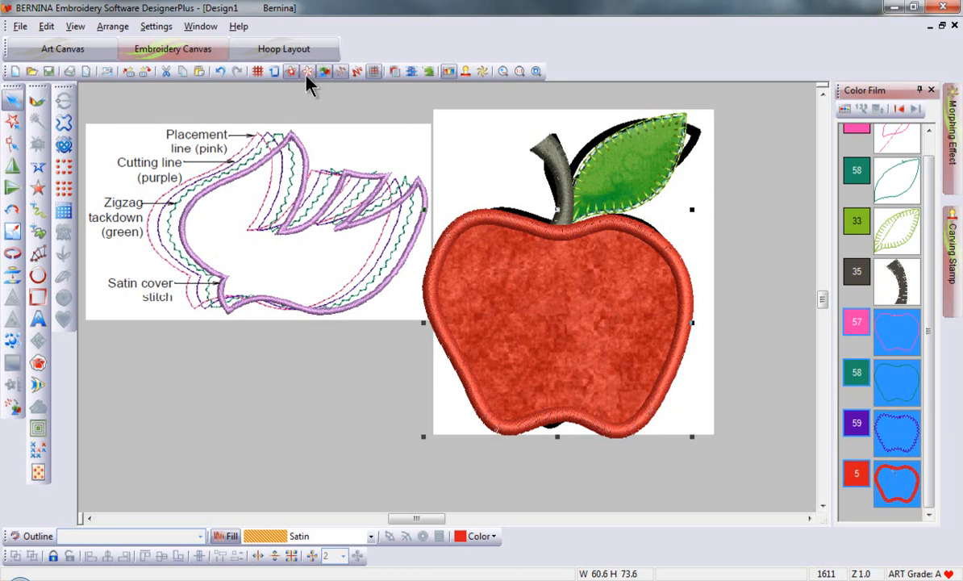
# Open the red apple's Object Properties to show its appliqué tab.
pyautogui.click(395, 71)
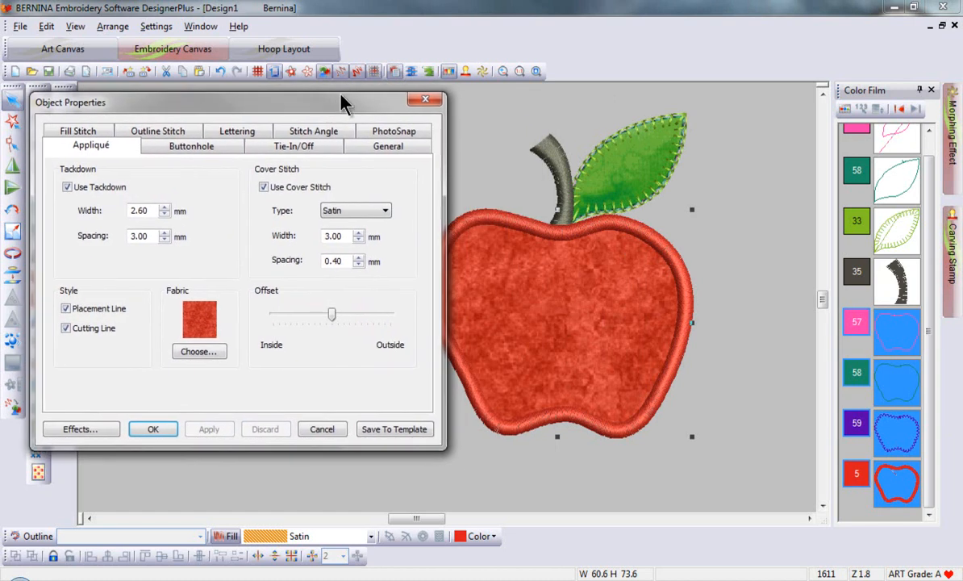
pyautogui.moveTo(661, 367)
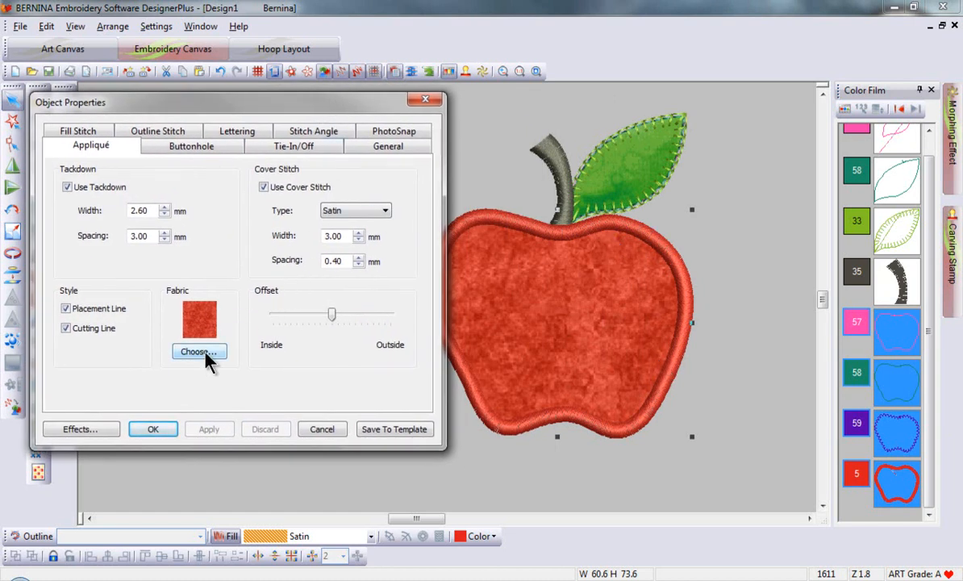
# Browse the Apple Butter fabric swatches in the Applique Fabric library, then close it.
pyautogui.click(199, 352)
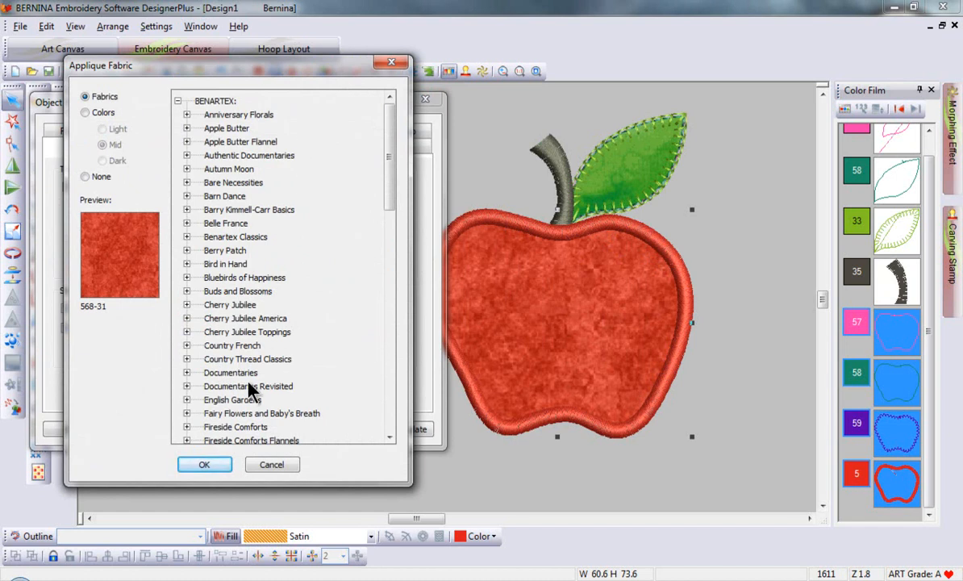
pyautogui.click(187, 113)
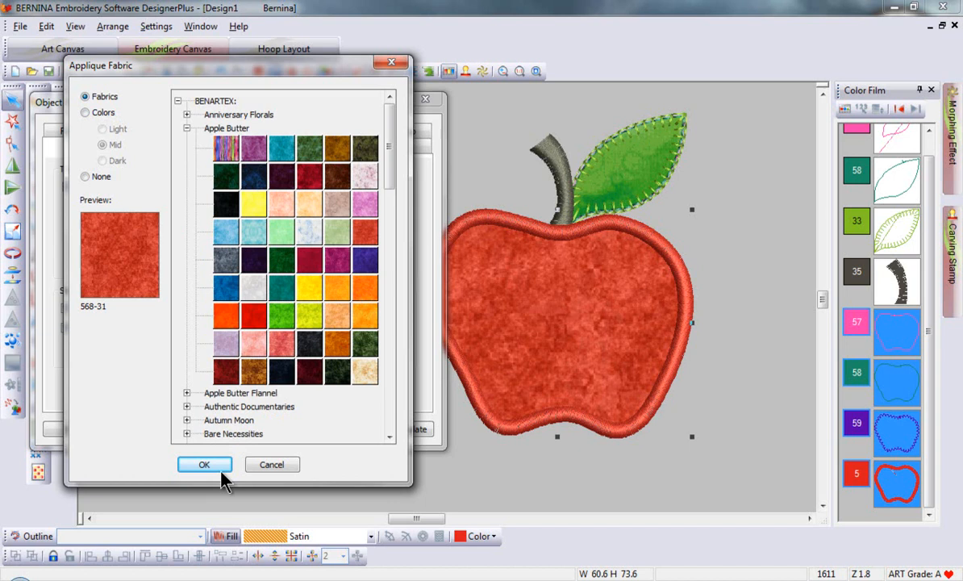
pyautogui.click(204, 464)
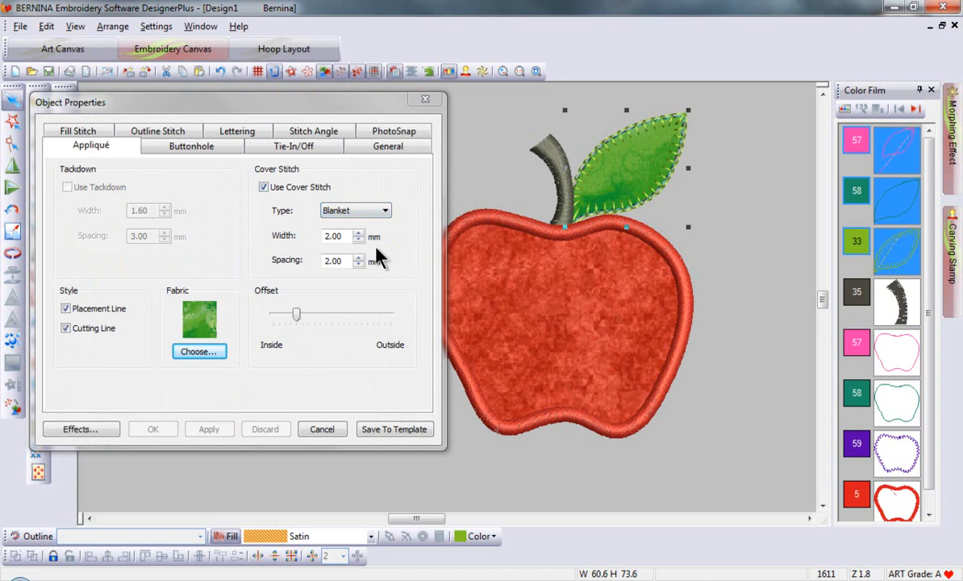
# Select the leaf appliqué and apply an offset shifted toward Outside.
pyautogui.click(333, 237)
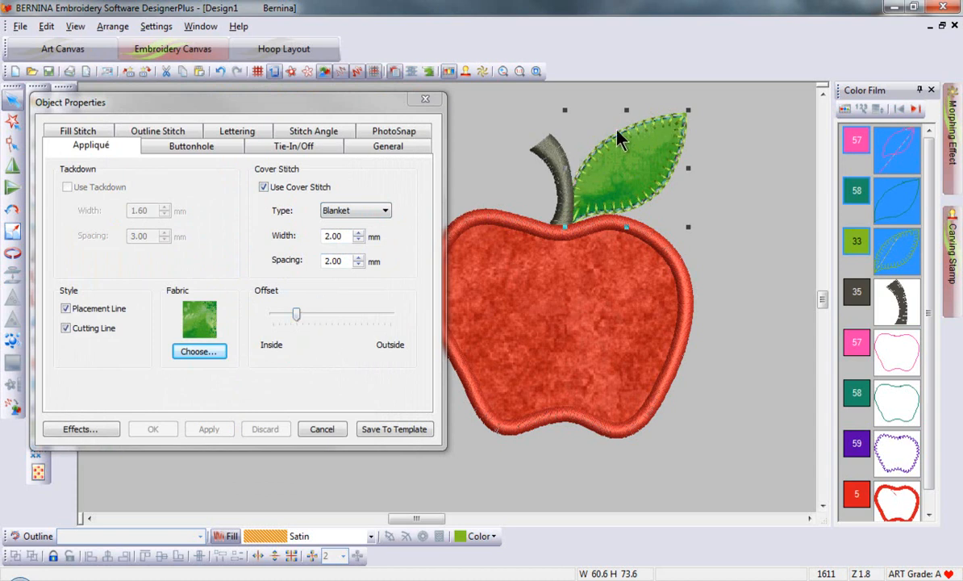
pyautogui.moveTo(377, 326)
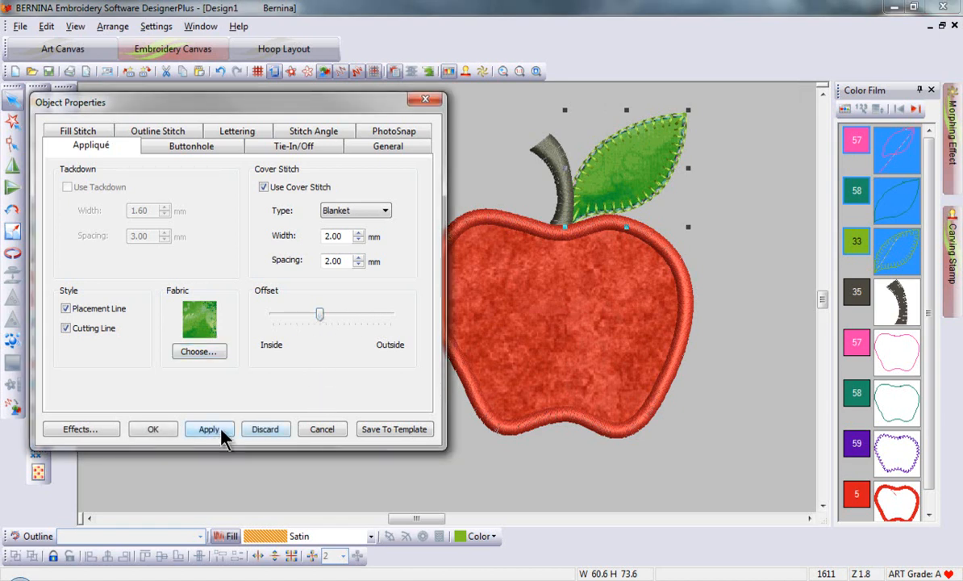
pyautogui.click(209, 429)
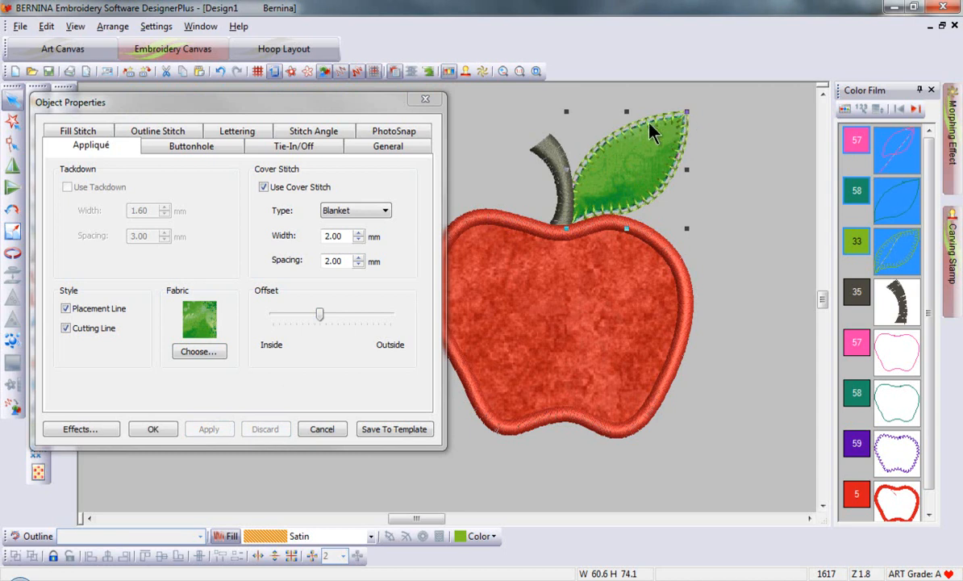
pyautogui.moveTo(587, 301)
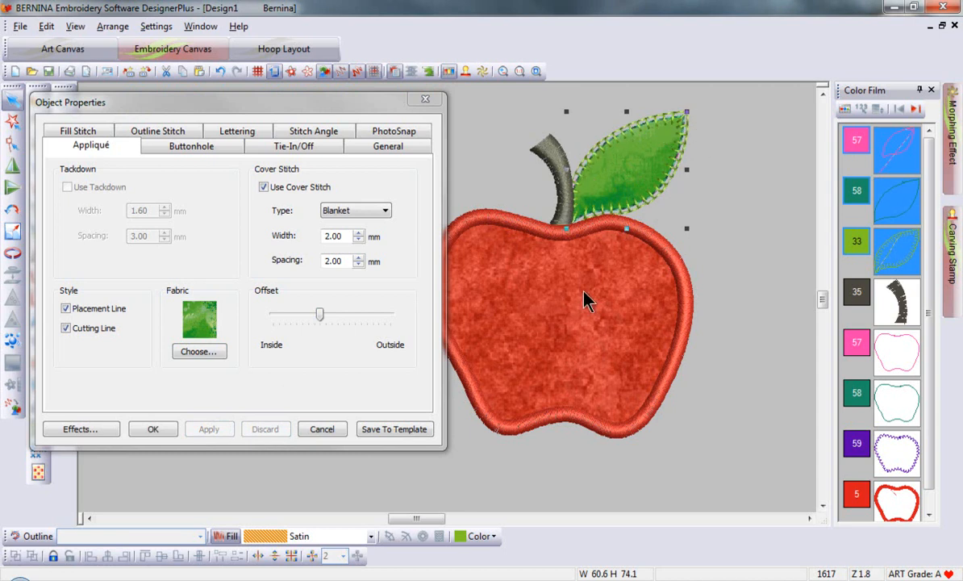
pyautogui.moveTo(551, 339)
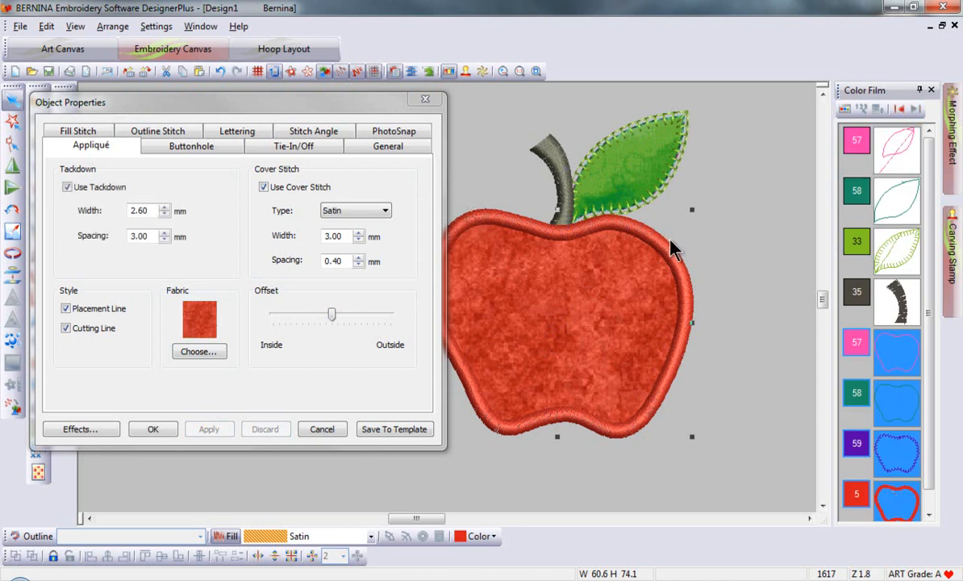
pyautogui.moveTo(96, 202)
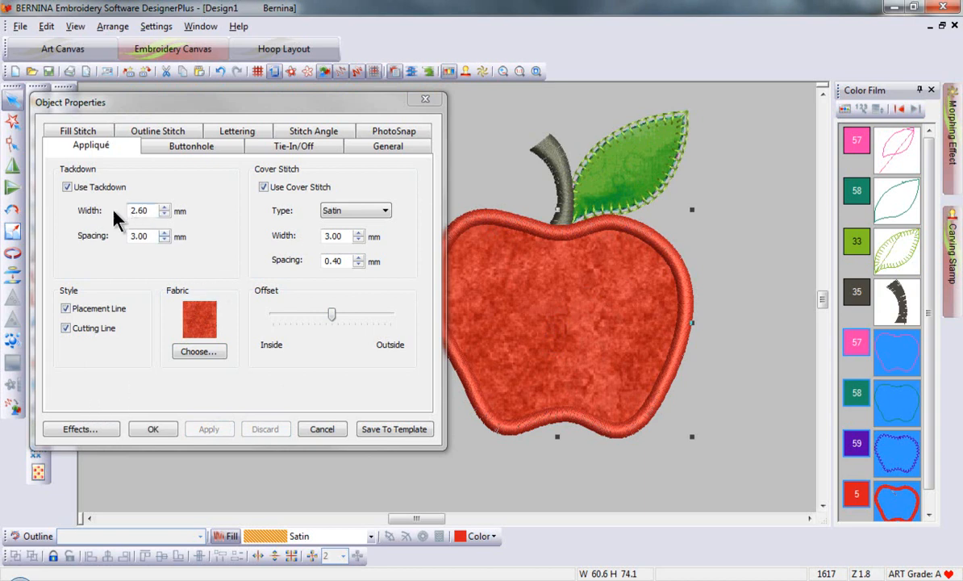
pyautogui.moveTo(299, 343)
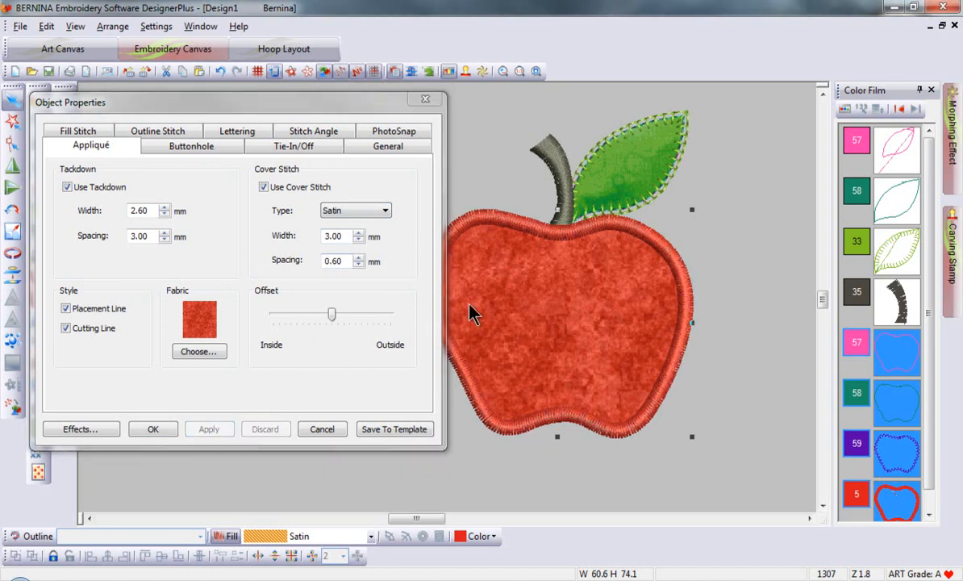
pyautogui.moveTo(661, 460)
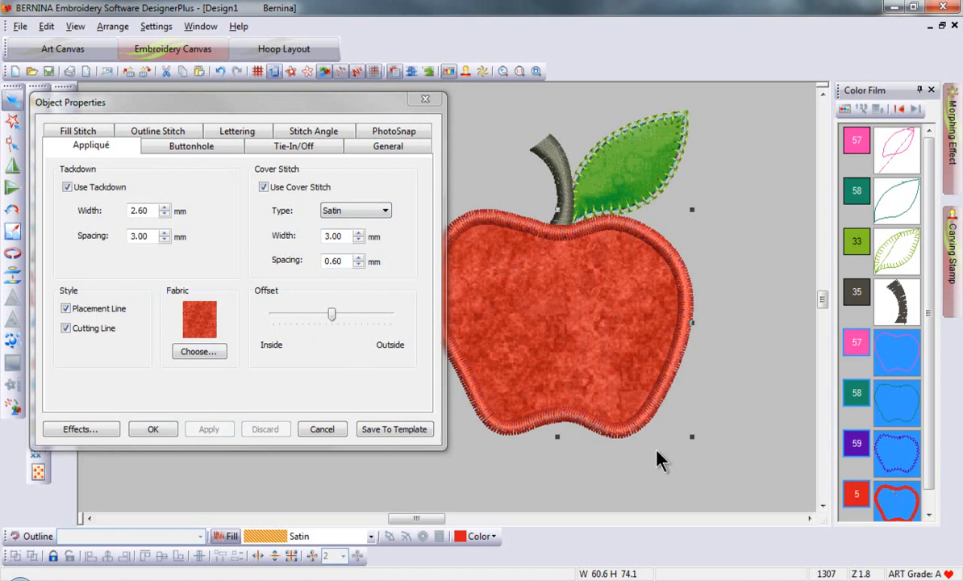
pyautogui.moveTo(713, 257)
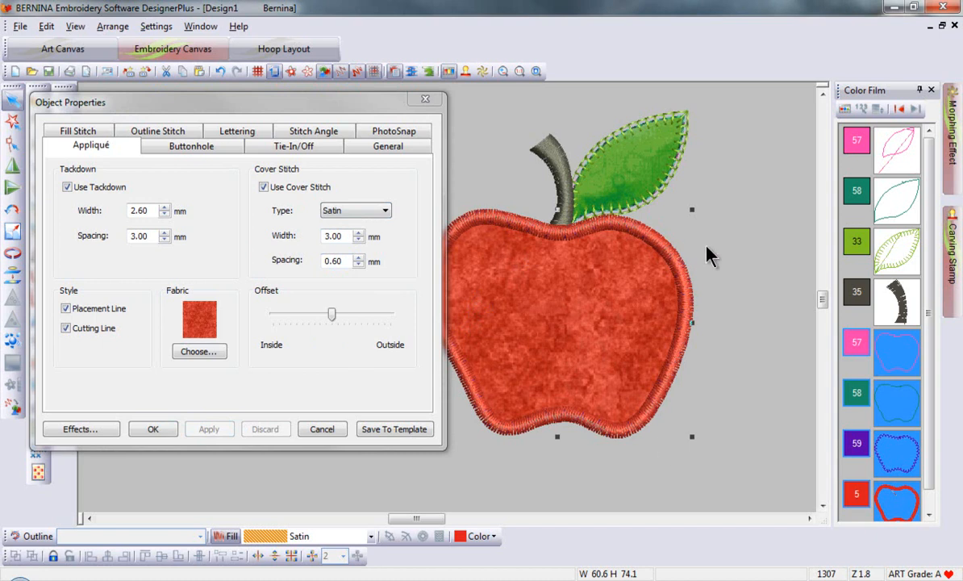
# Confirm the apple's 0.60 mm satin cover spacing and close the settings.
pyautogui.click(152, 428)
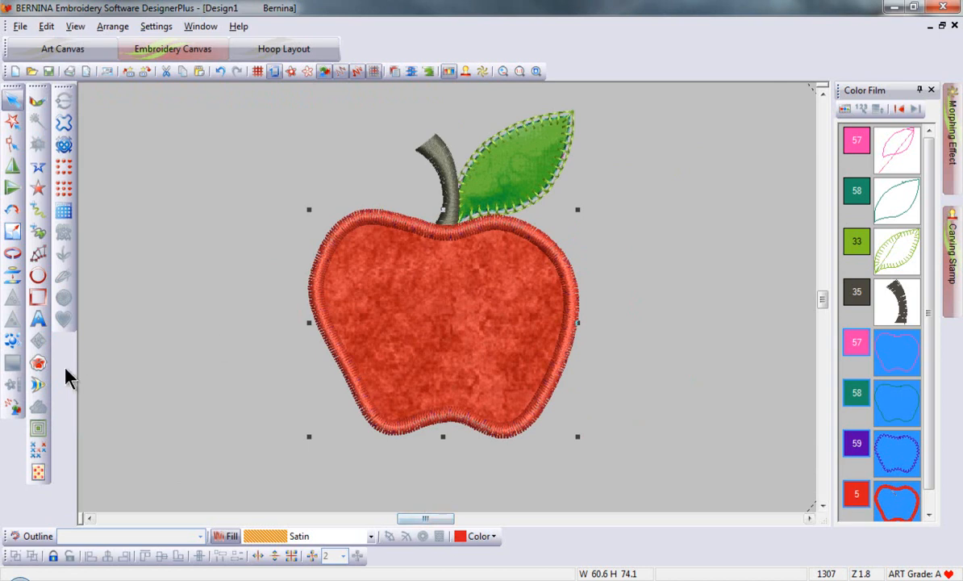
pyautogui.moveTo(38, 363)
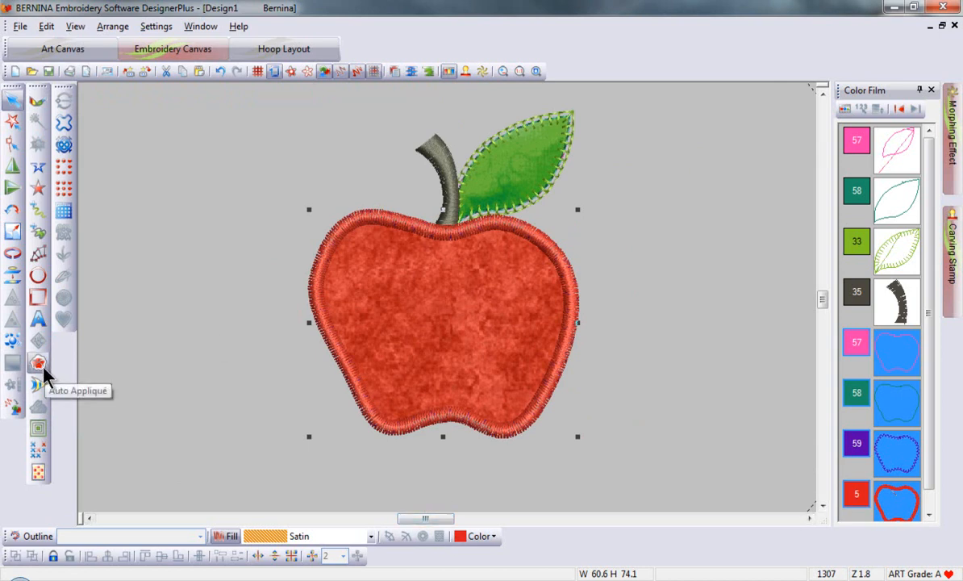